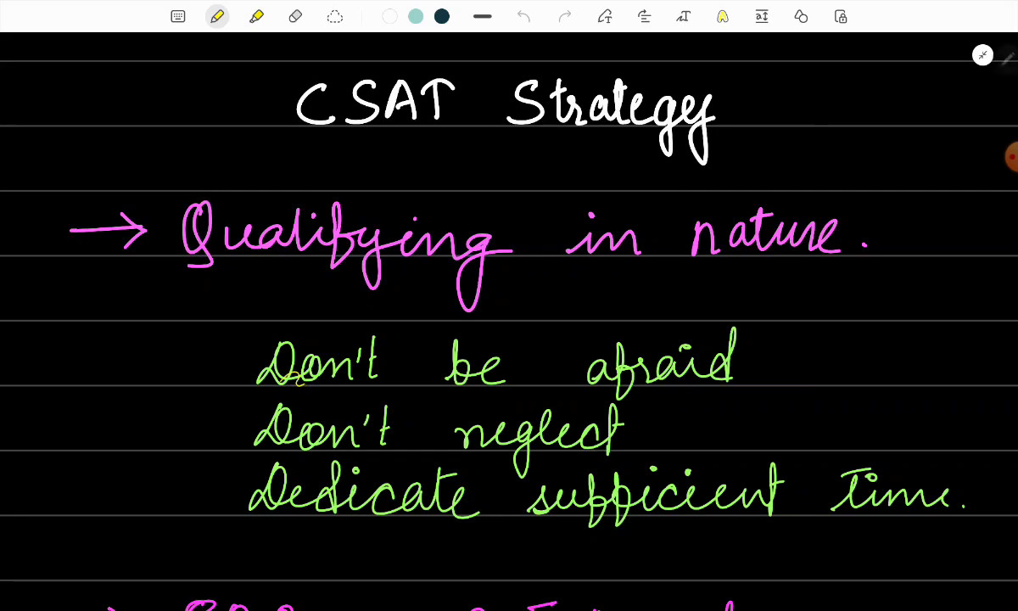
- Draw yellow underlines beneath 'Qualifying', 'Don't be afraid', 'Don't neglect' and 'Dedicate sufficient time'
left_click_drag(259, 388, 750, 389)
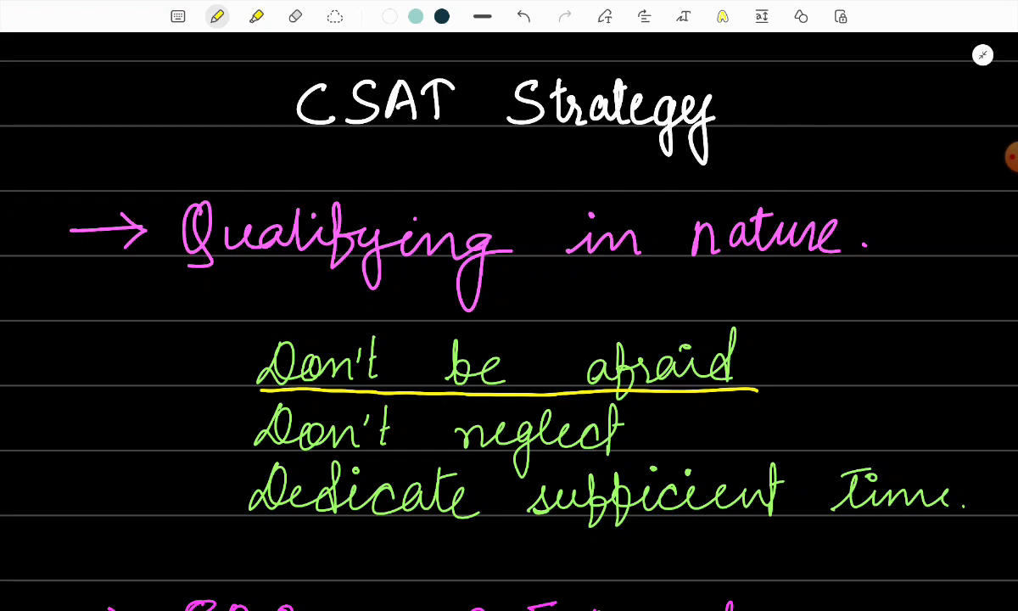
left_click_drag(204, 278, 432, 278)
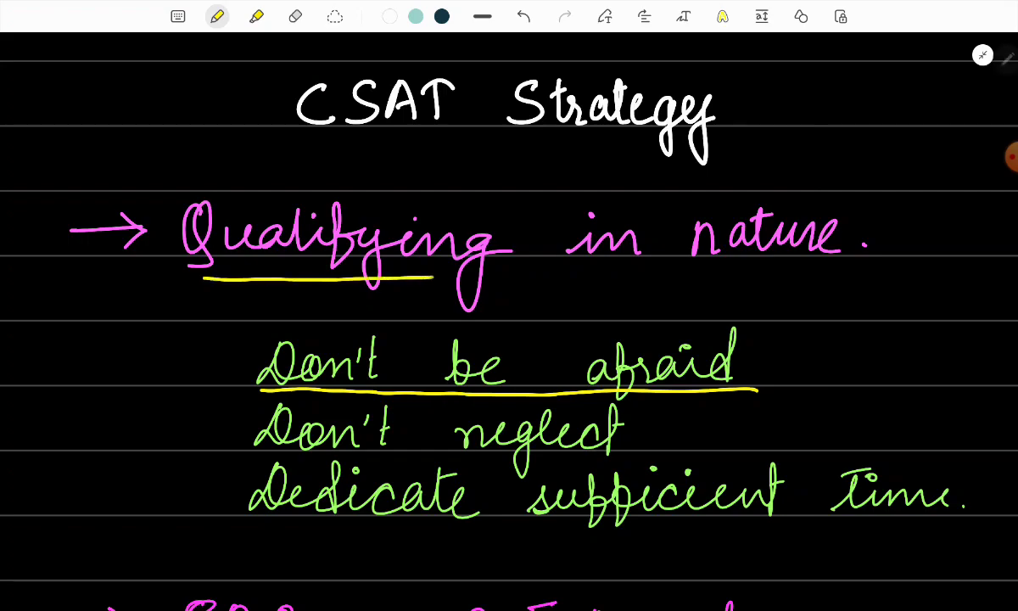
left_click_drag(424, 275, 526, 276)
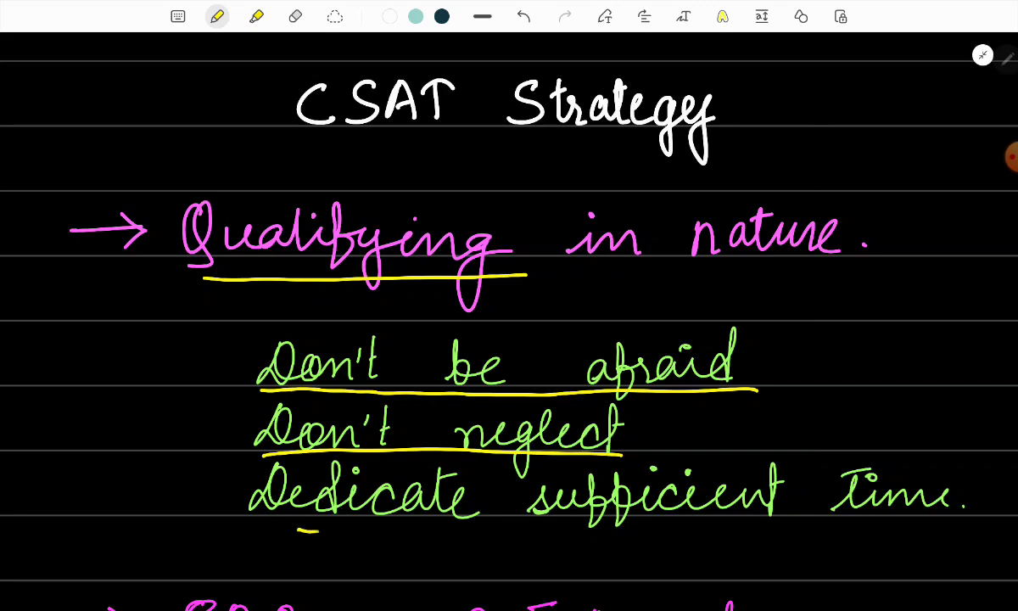
left_click_drag(313, 532, 924, 536)
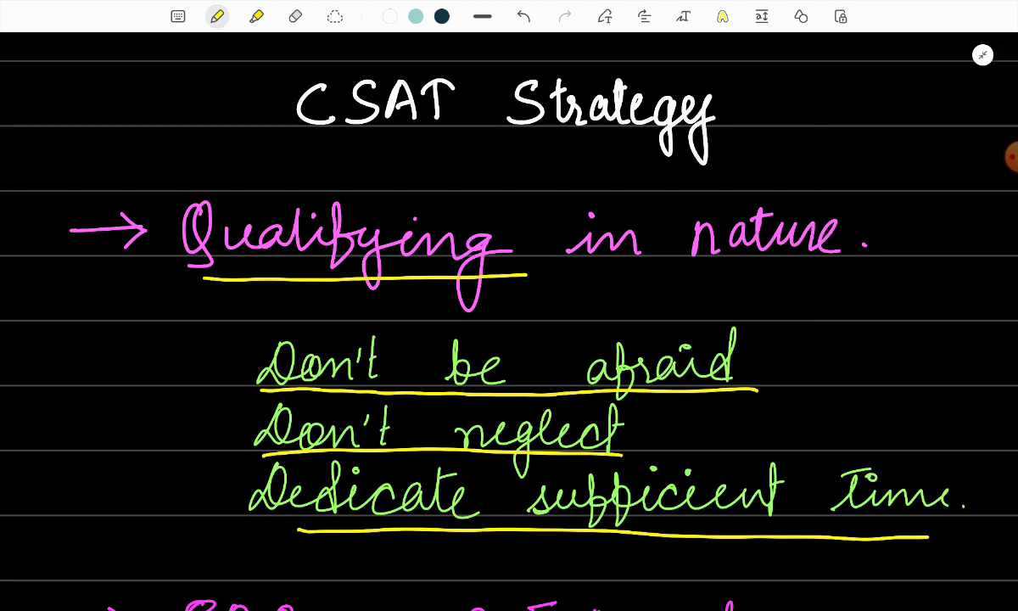
- Scroll to the negative-marking line and double-underline the '.66' figure
scroll("down", 3)
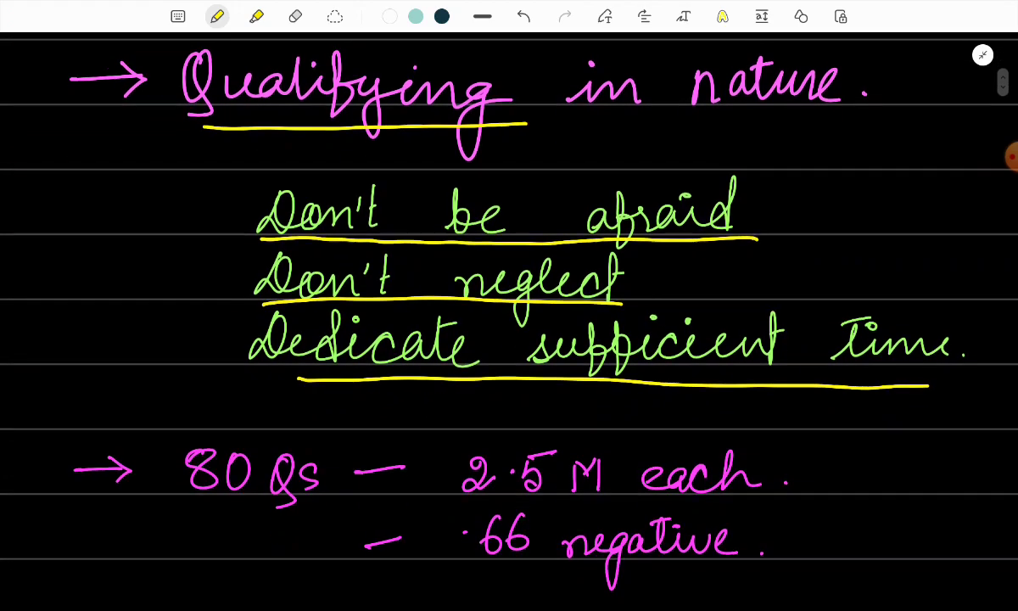
scroll("down", 3)
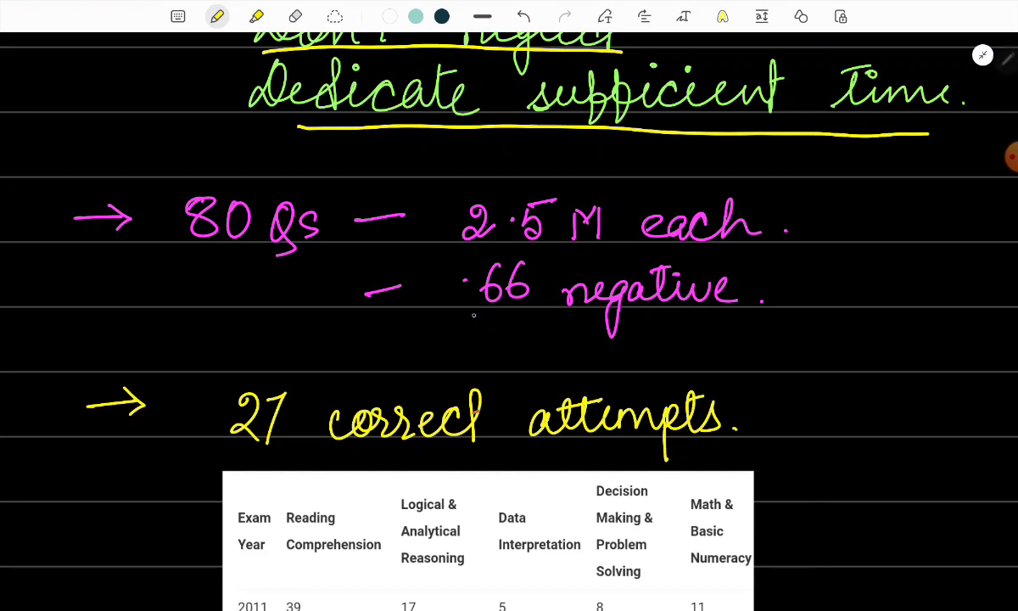
left_click_drag(465, 316, 543, 318)
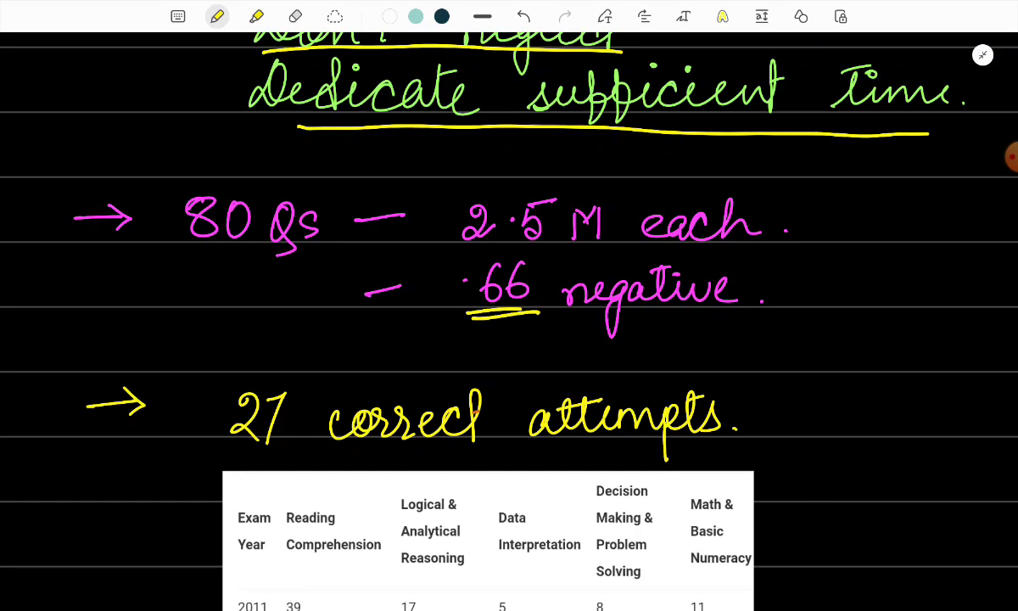
- Circle the five table headers in yellow, then switch to the green pen
scroll("down", 3)
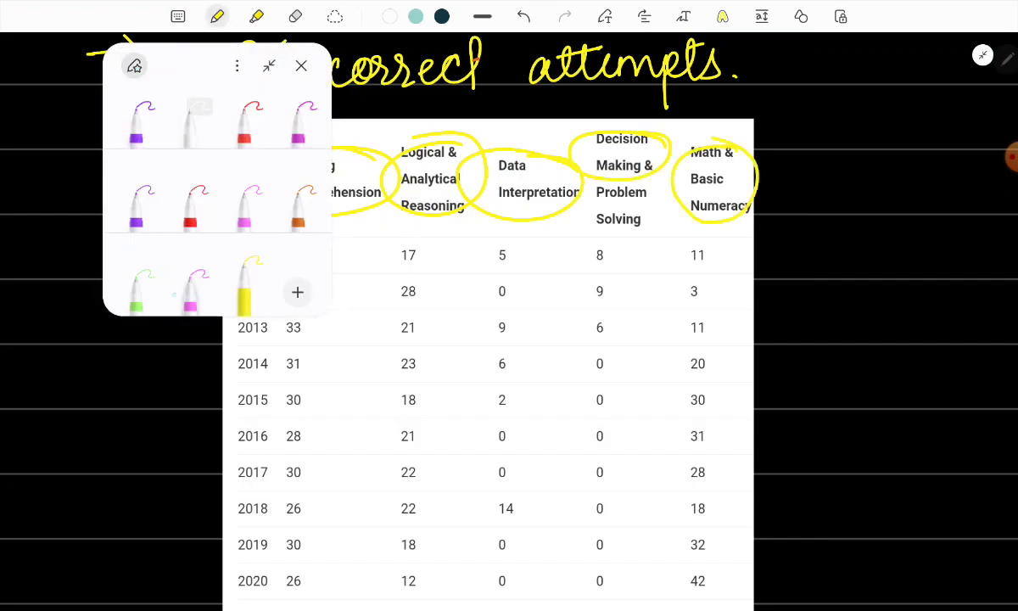
left_click(300, 66)
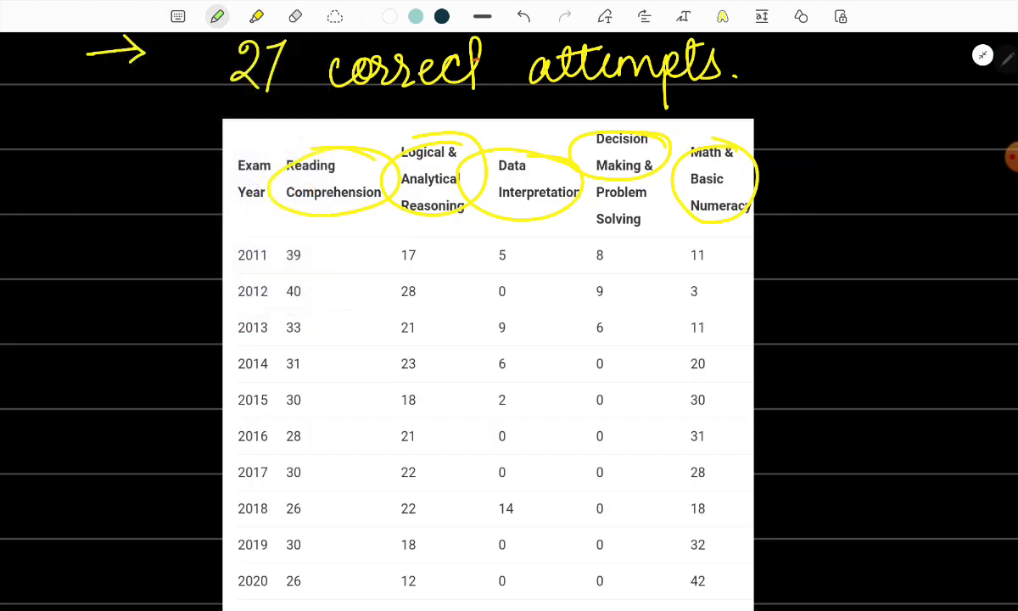
scroll("down", 3)
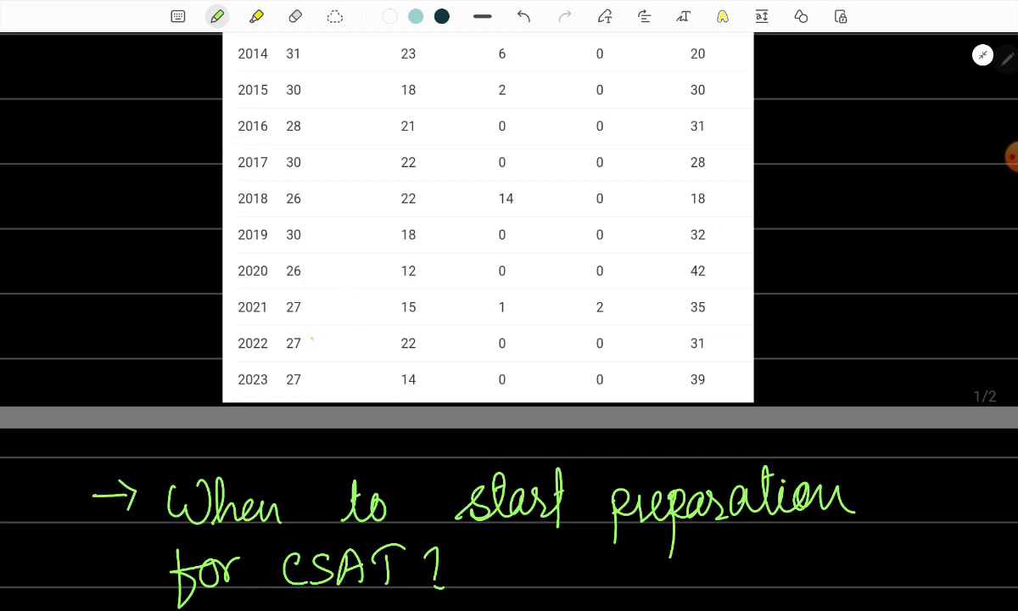
- Circle the 2022–2023 Reading Comprehension and Logical Reasoning scores in green
left_click_drag(293, 344, 415, 361)
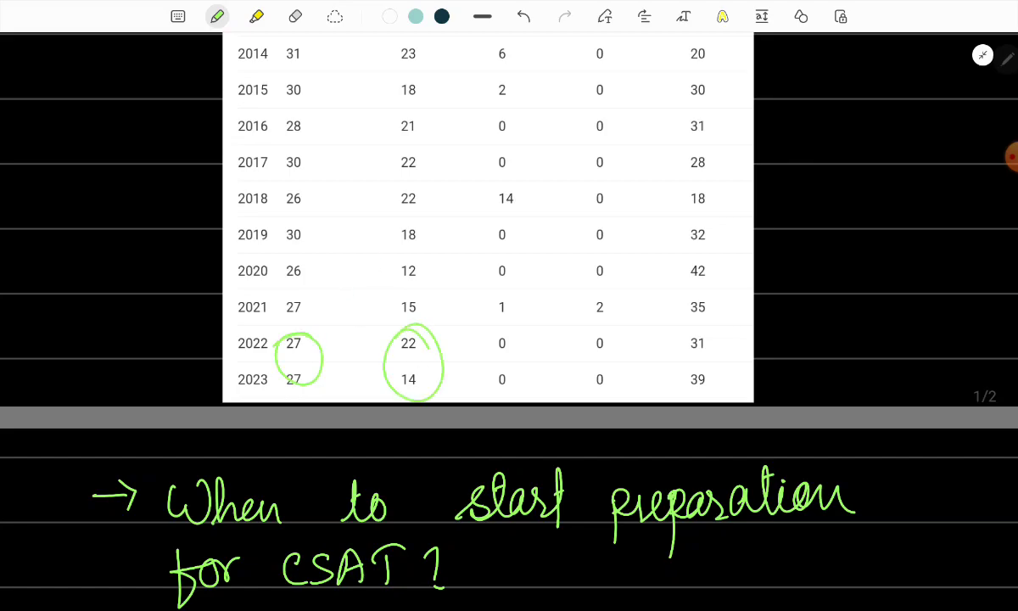
left_click_drag(670, 322, 729, 398)
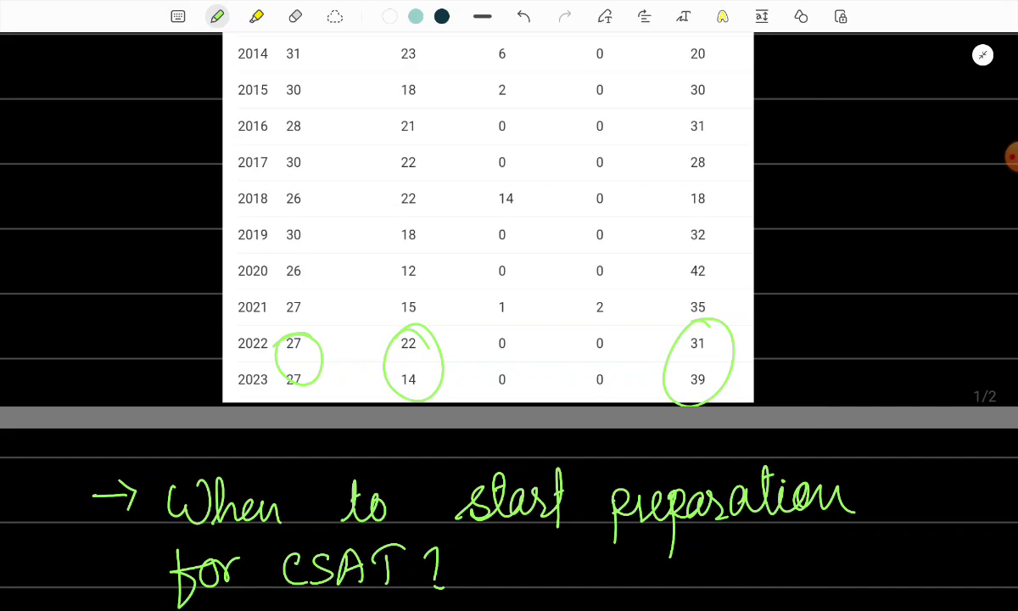
scroll("down", 3)
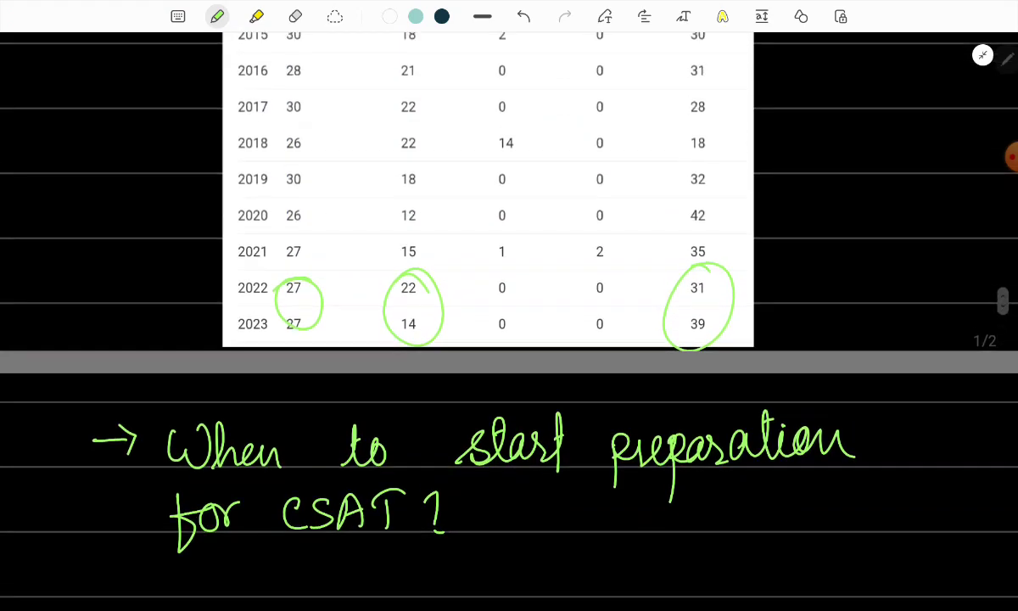
- Write 'Focus on — RC > Maths > Reasoning' in green with each subject circled
scroll("down", 3)
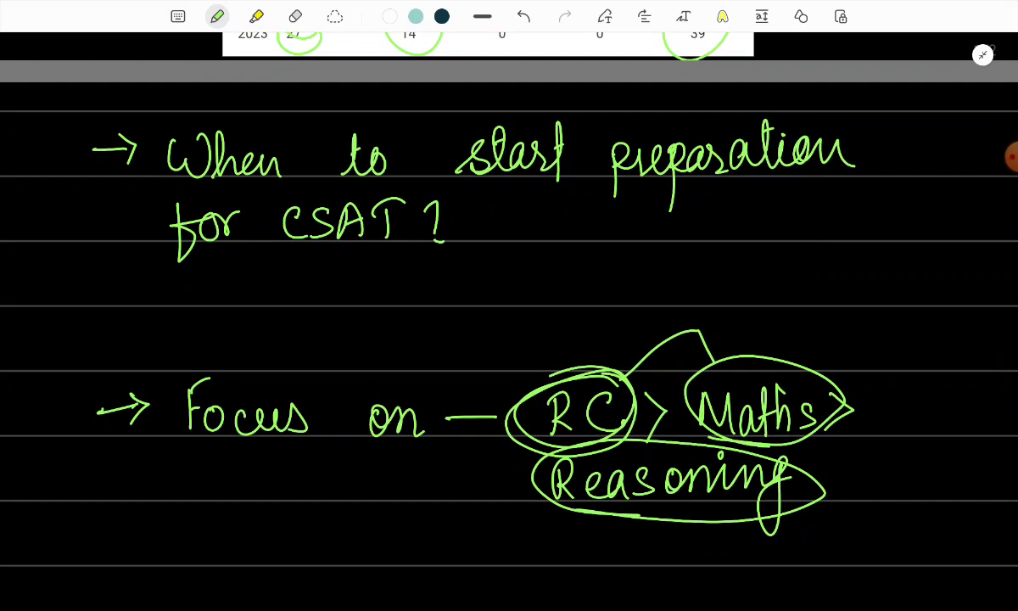
- Draw two green lines under 'Newspaper' in the 'How to cover RC?' list
scroll("down", 3)
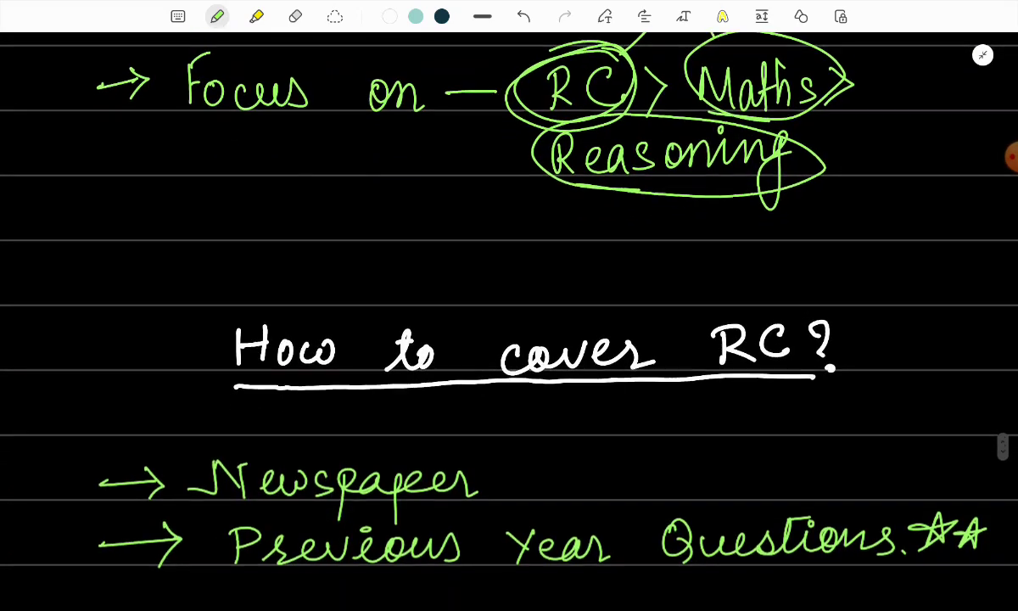
scroll("down", 3)
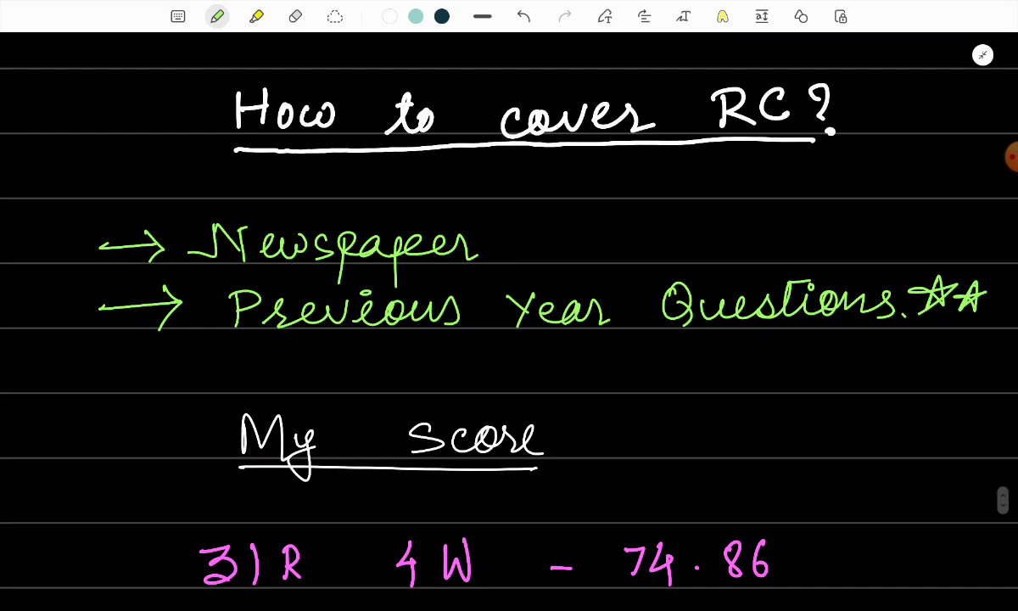
left_click_drag(208, 271, 488, 271)
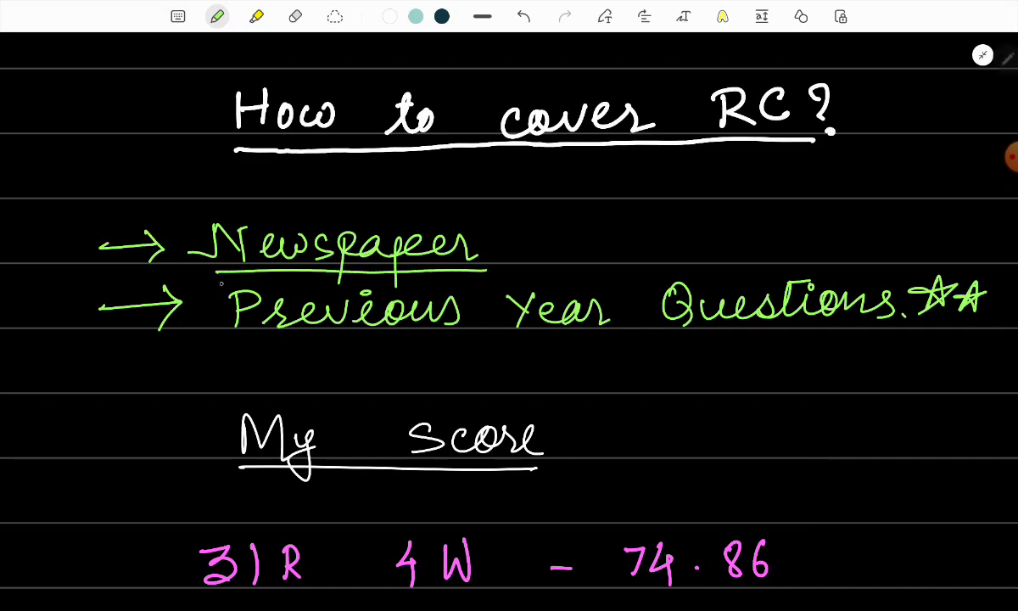
left_click_drag(210, 280, 518, 272)
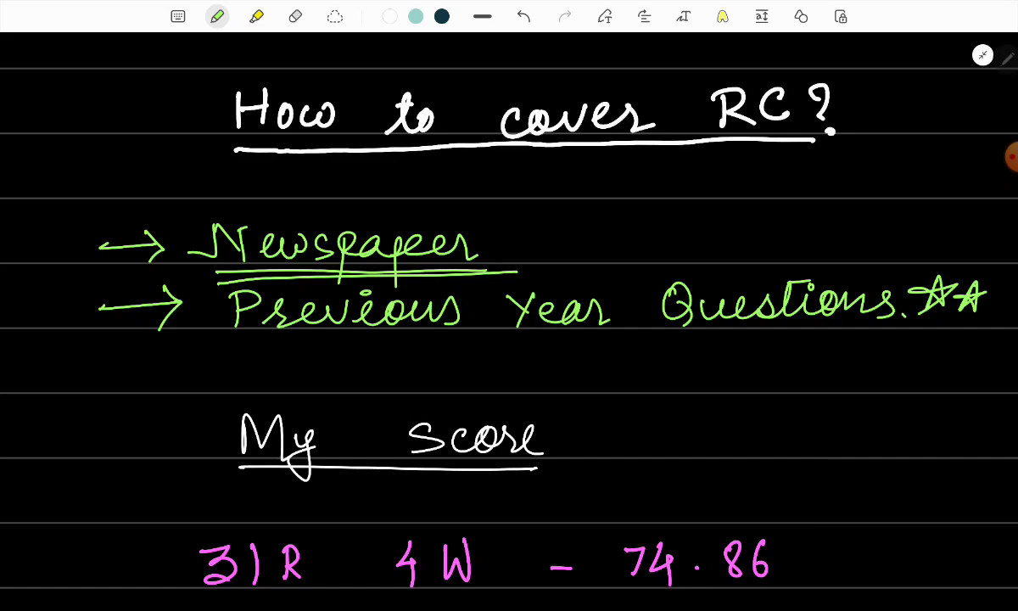
left_click(492, 248)
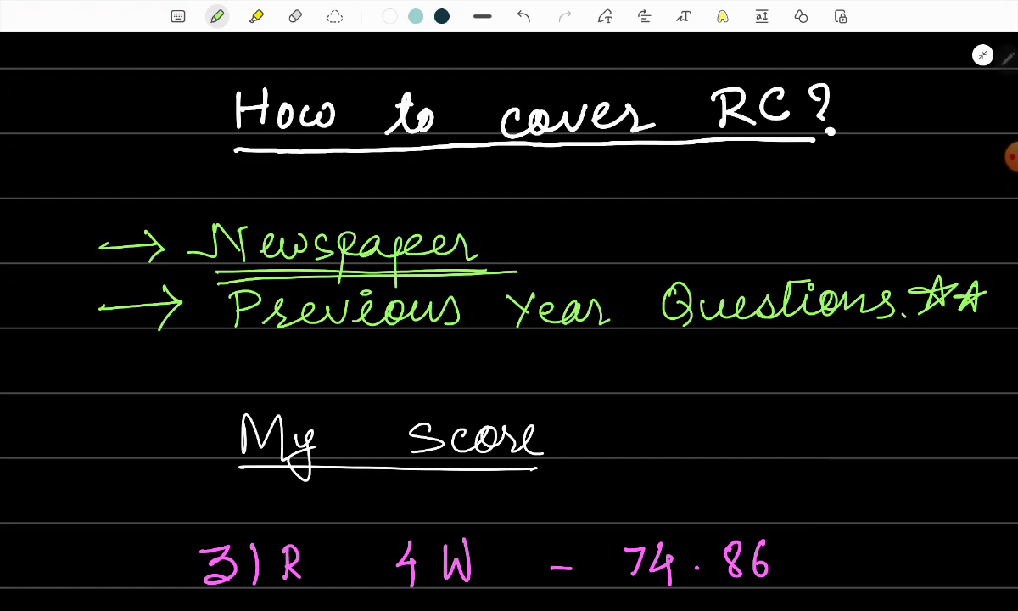
- Double-underline 'Previous' and 'Year' in green, ending the 'Year' underline with an arrow
left_click_drag(279, 338, 441, 329)
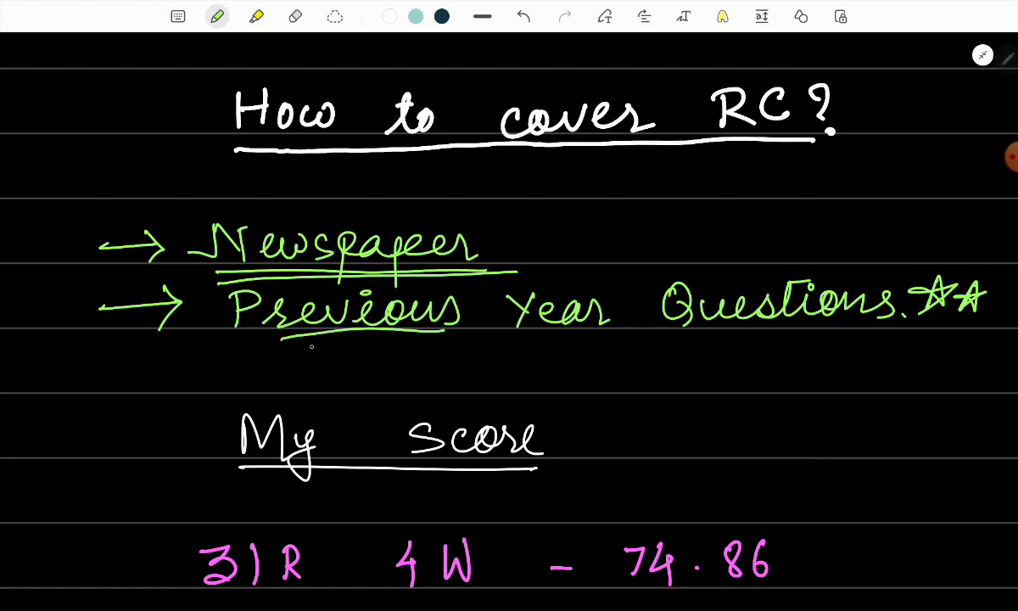
left_click_drag(293, 346, 445, 335)
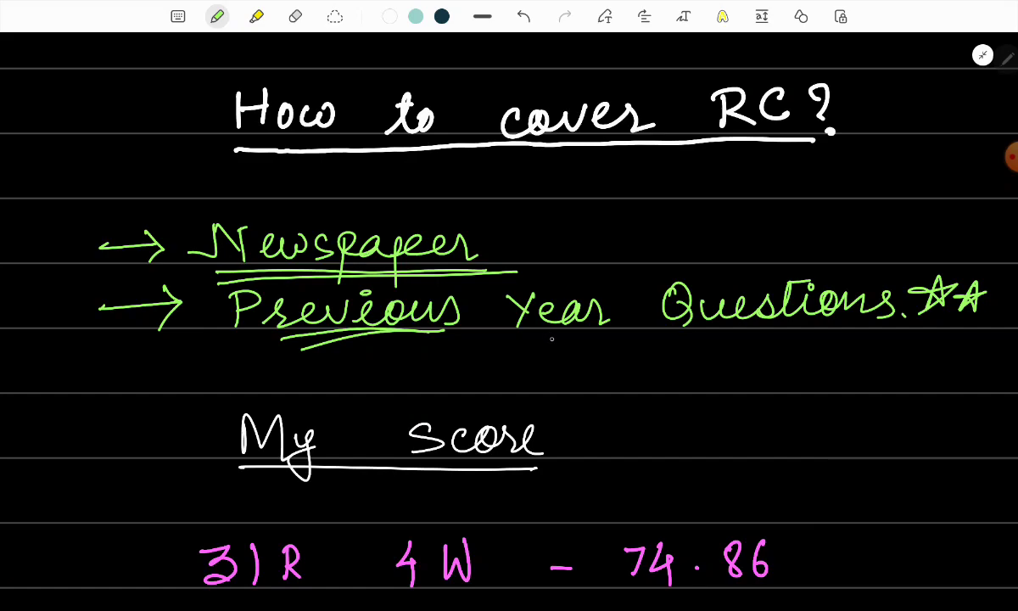
left_click_drag(521, 337, 606, 338)
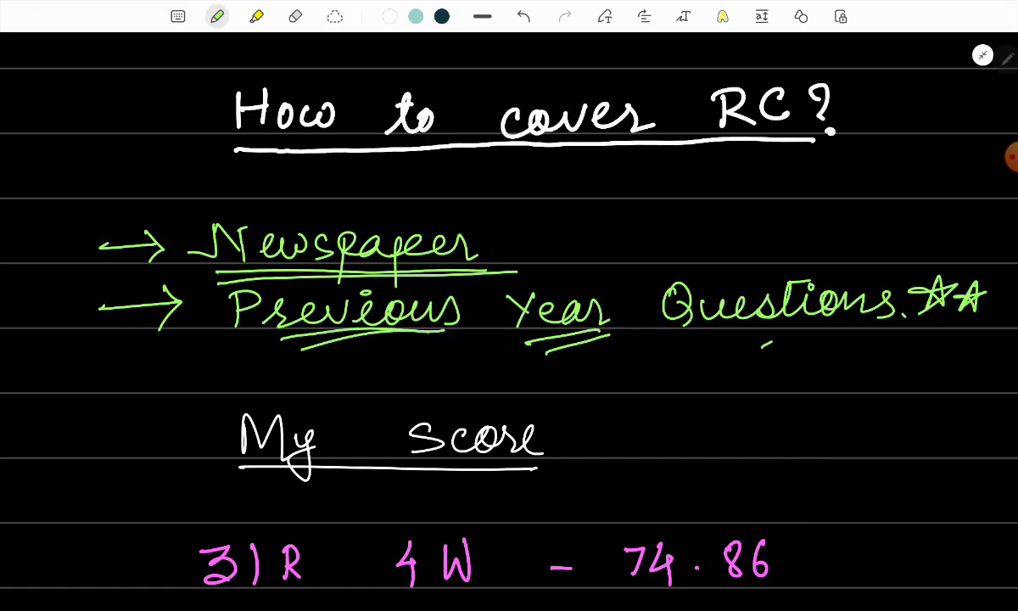
left_click_drag(767, 356, 810, 314)
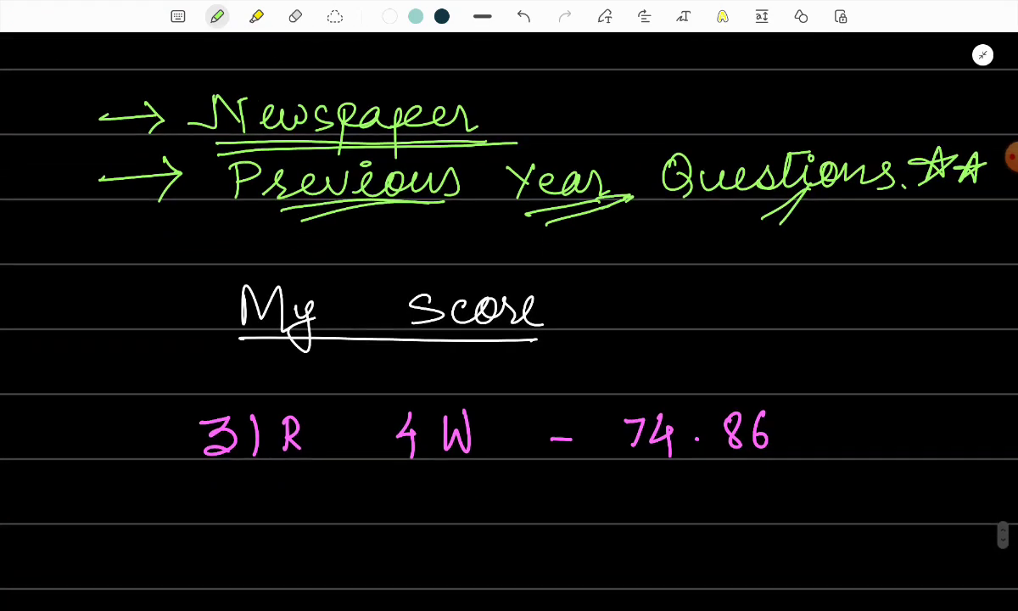
- Write '27-26' under the 31R score with 26 circled, and double-underline 74.86
scroll("down", 3)
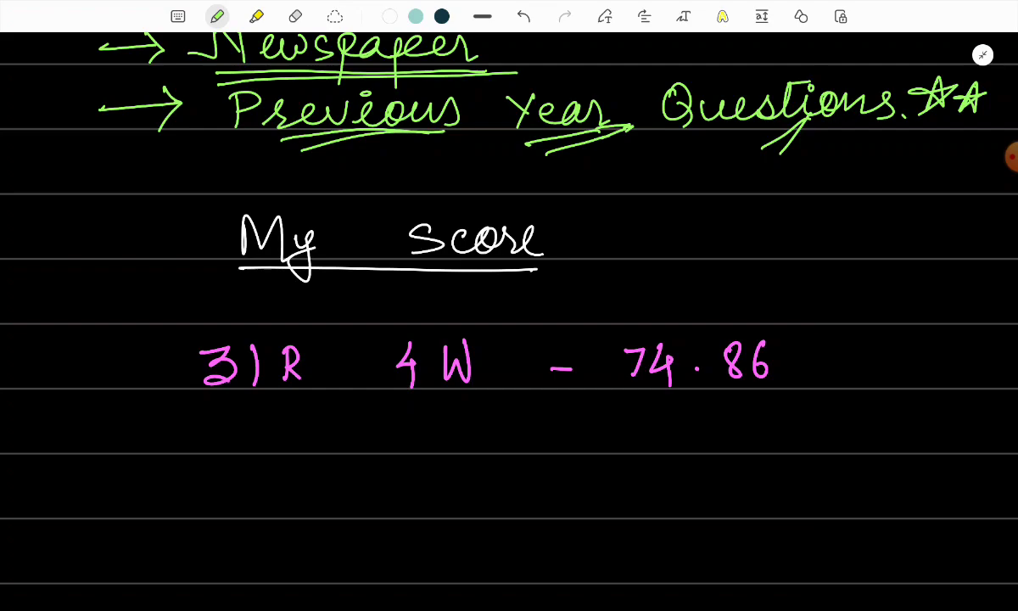
left_click_drag(200, 432, 293, 428)
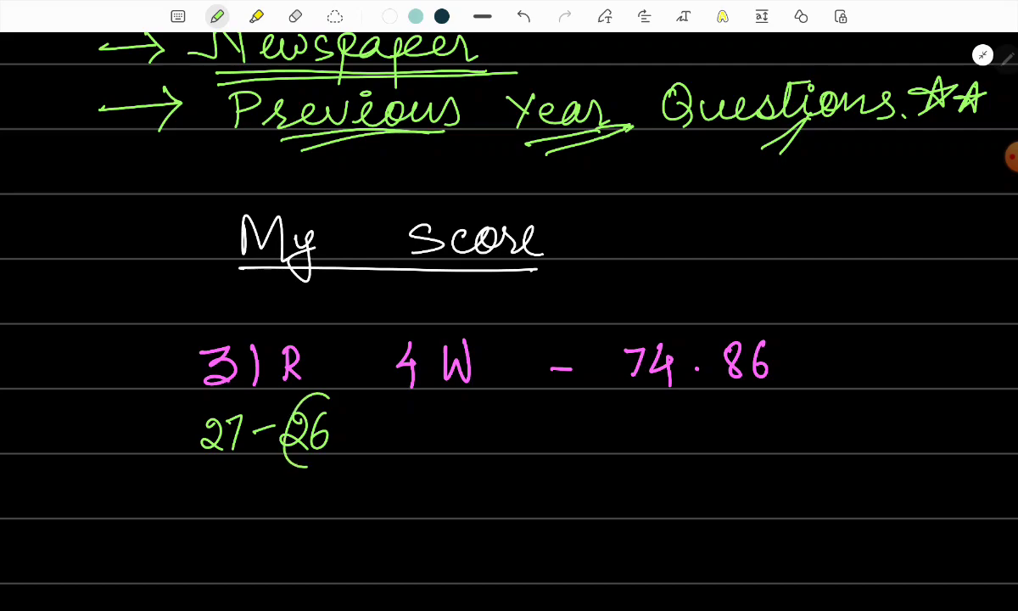
left_click_drag(293, 398, 305, 458)
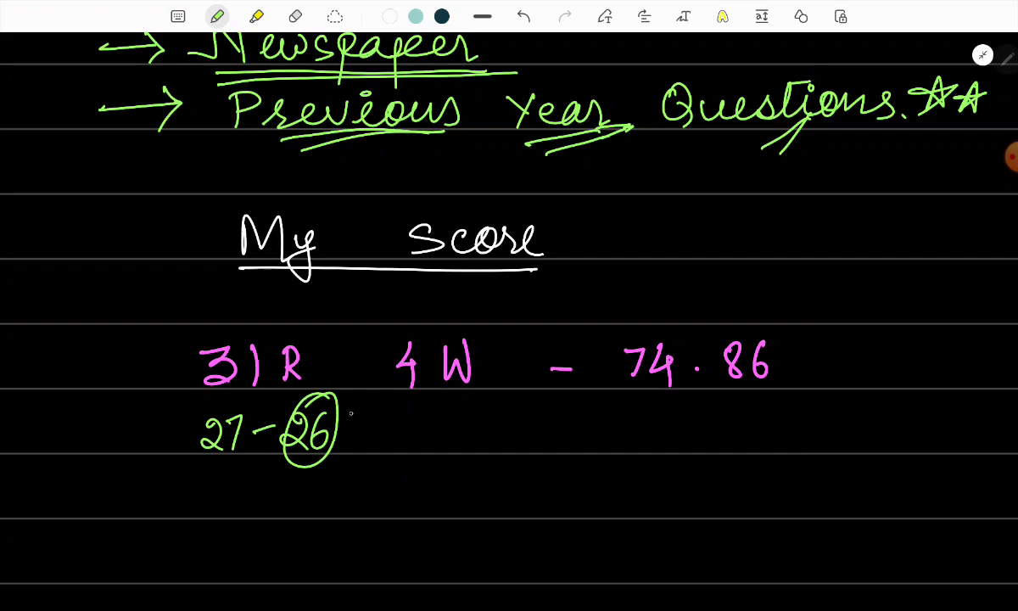
left_click_drag(626, 398, 751, 398)
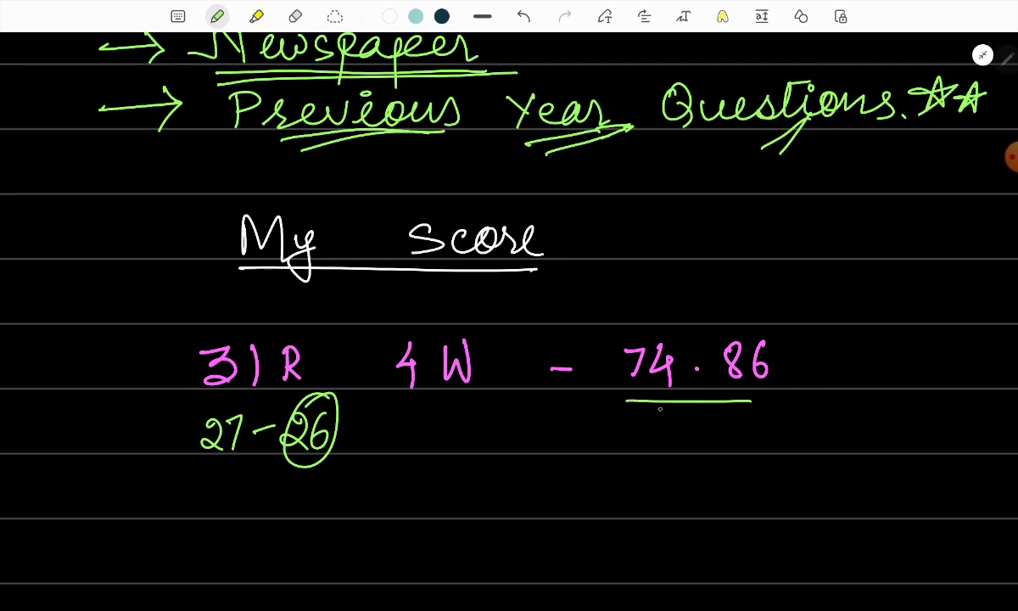
left_click_drag(645, 411, 772, 410)
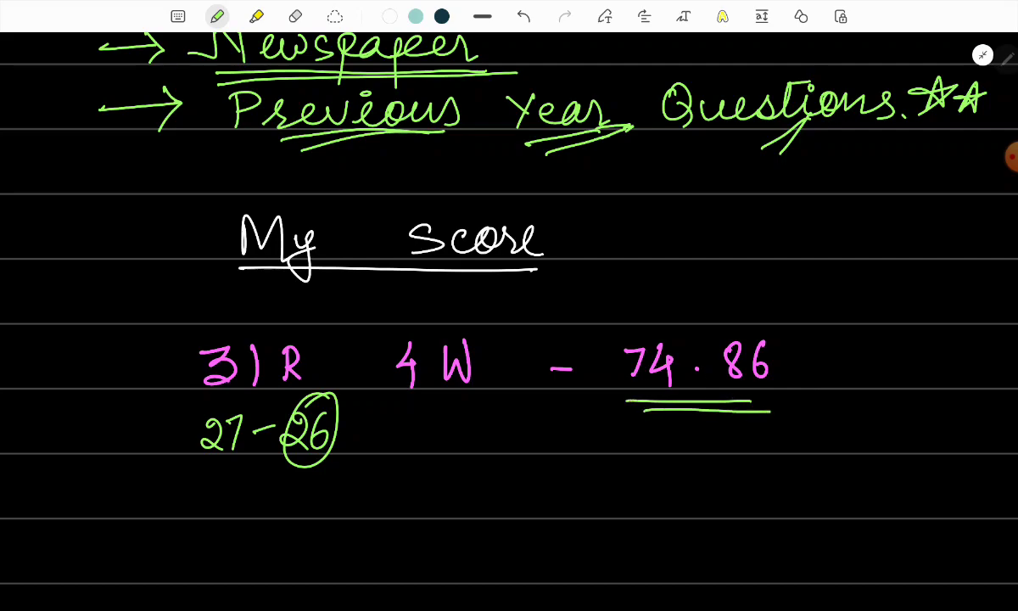